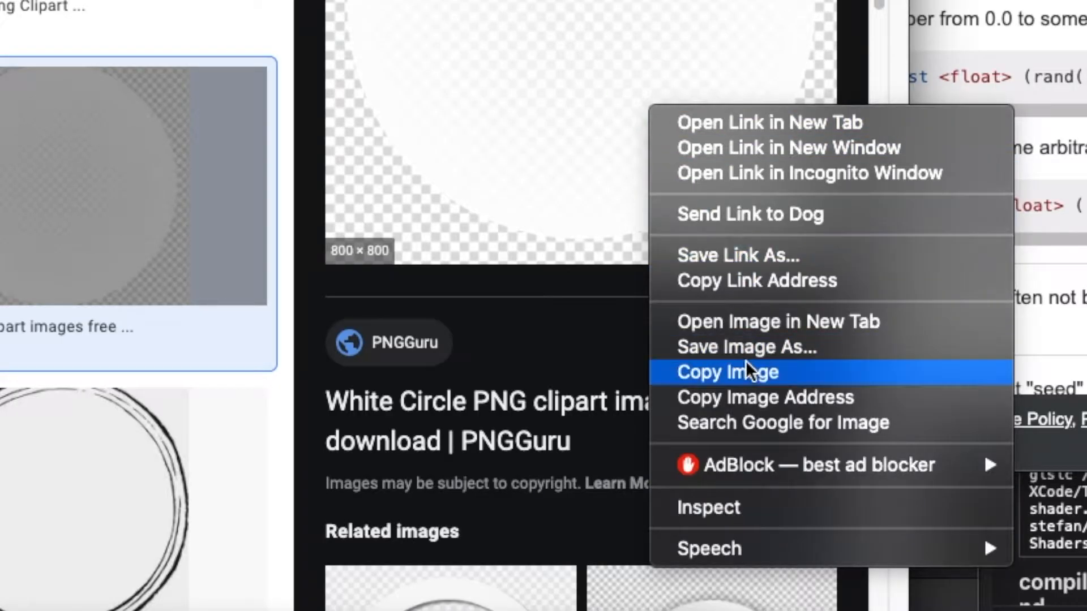
- Copy the white circle PNG image from the Google Images result
click(745, 347)
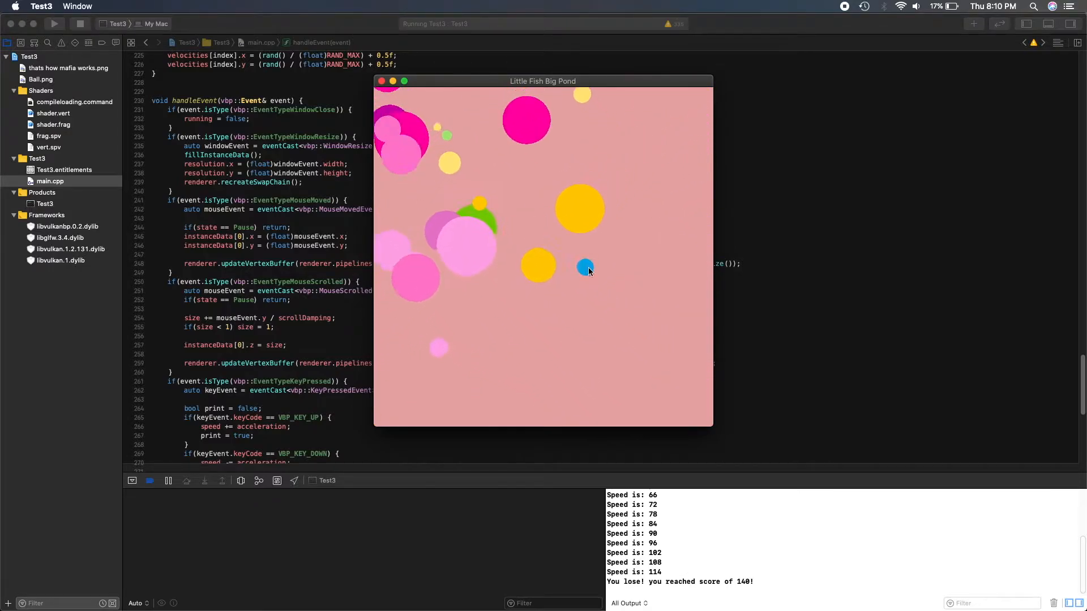
- Quit the Little Fish Big Pond game after losing the round with a score of 140
click(79, 23)
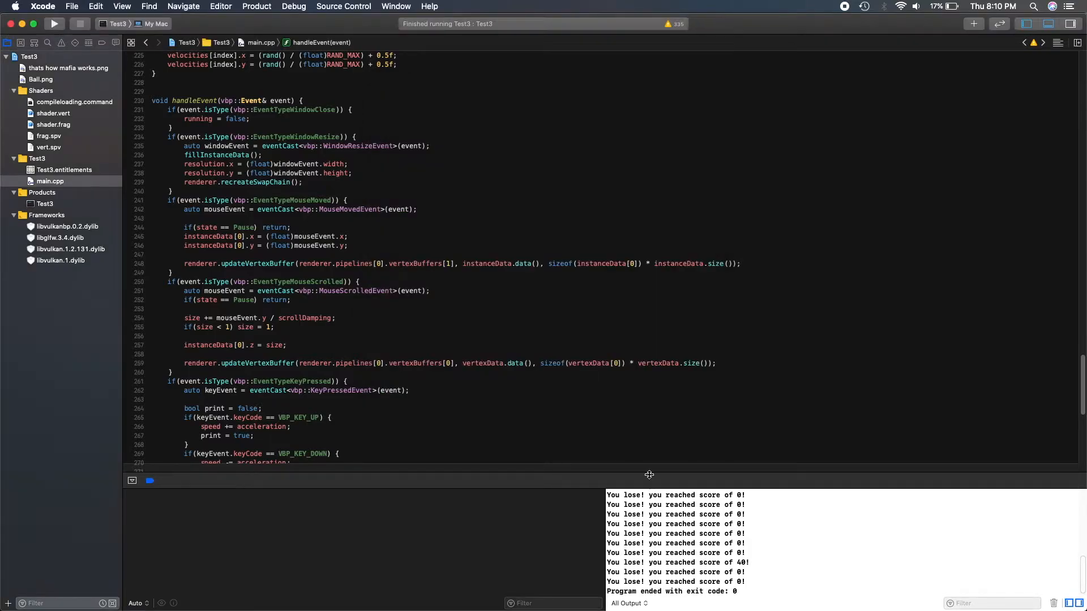